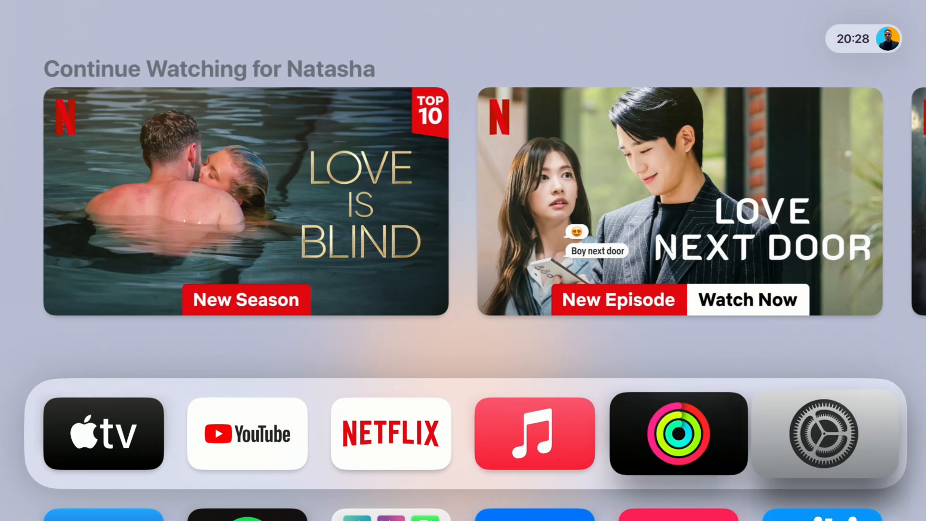
Check Software Updates in Settings and confirm the Apple TV is up to date on tvOS 18.2
{"action": "left_click", "coordinate": [818, 433]}
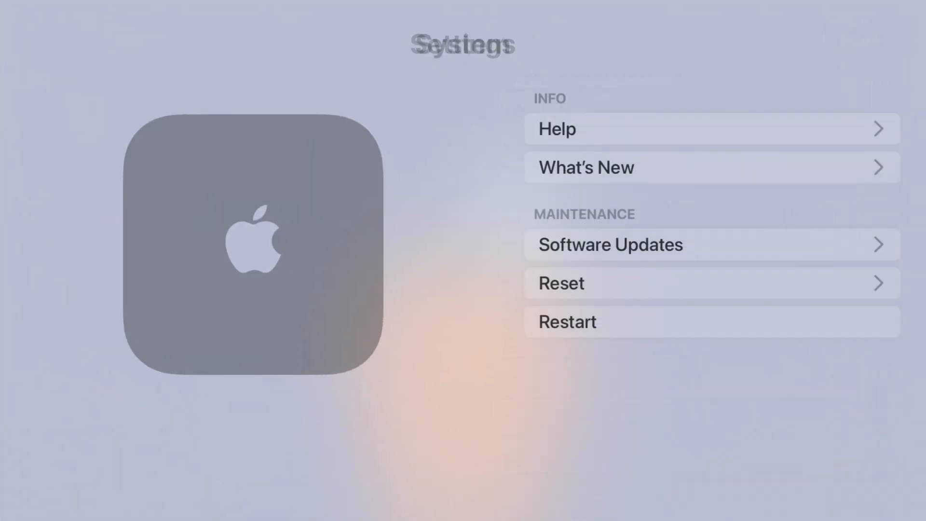
{"action": "left_click", "coordinate": [611, 244]}
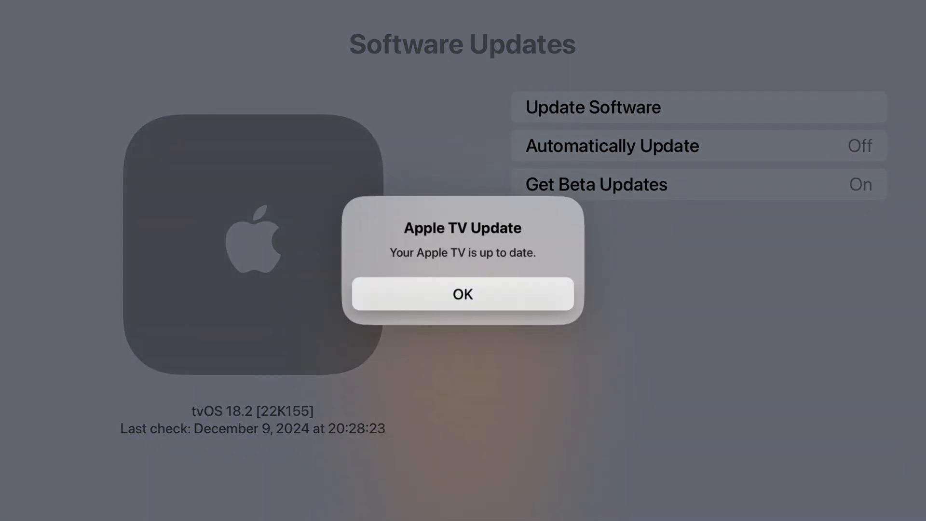
{"action": "left_click", "coordinate": [462, 293]}
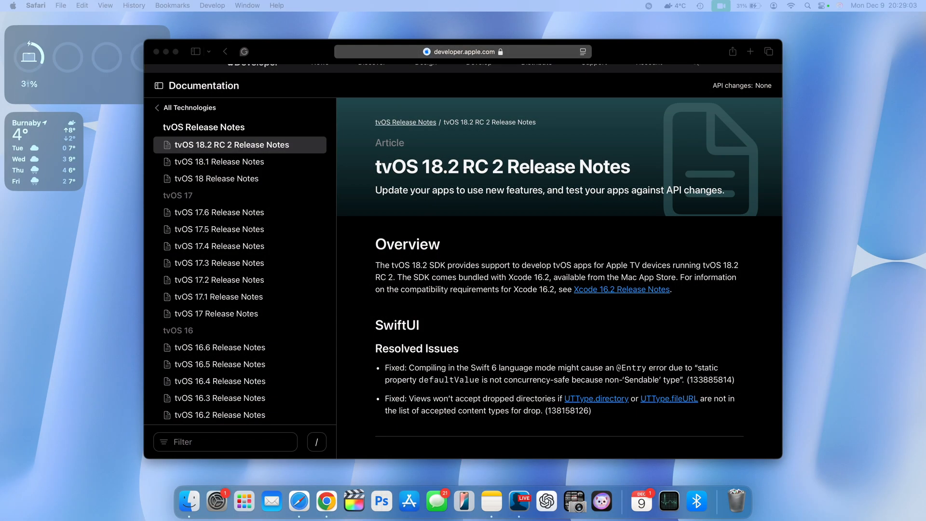
{"action": "scroll", "scroll_direction": "up", "scroll_amount": 3}
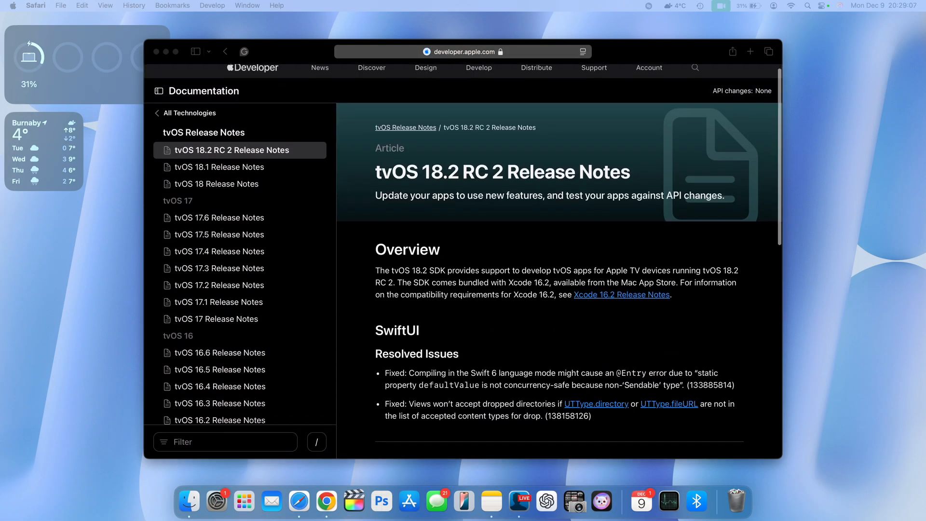
{"action": "scroll", "scroll_direction": "down", "scroll_amount": 3}
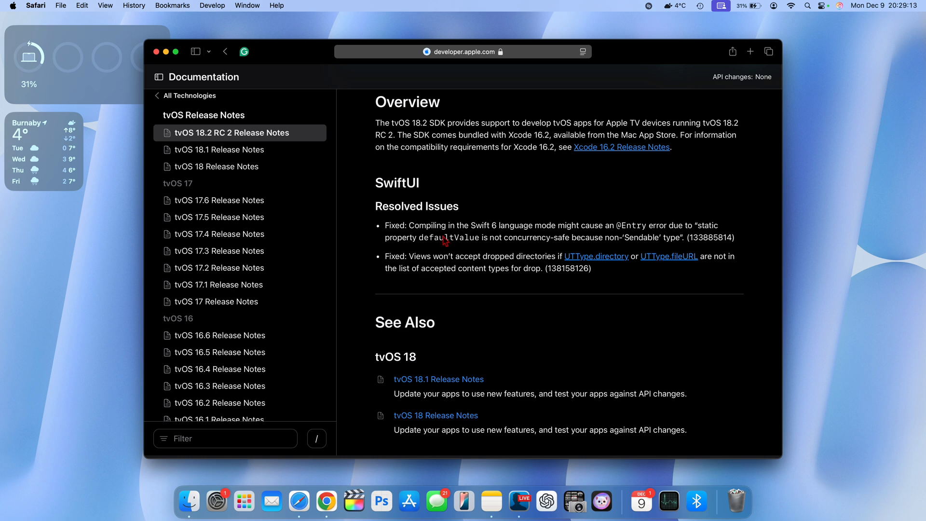
{"action": "mouse_move", "coordinate": [489, 248]}
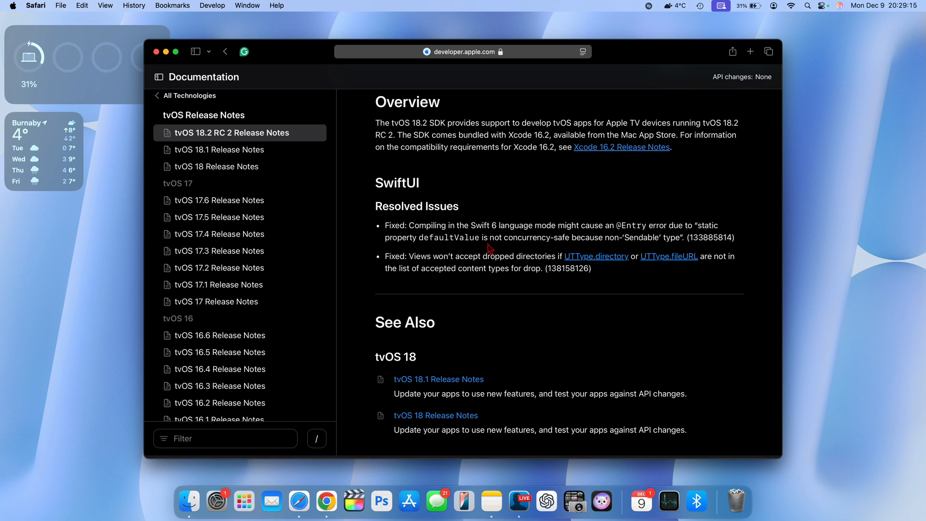
{"action": "mouse_move", "coordinate": [691, 235]}
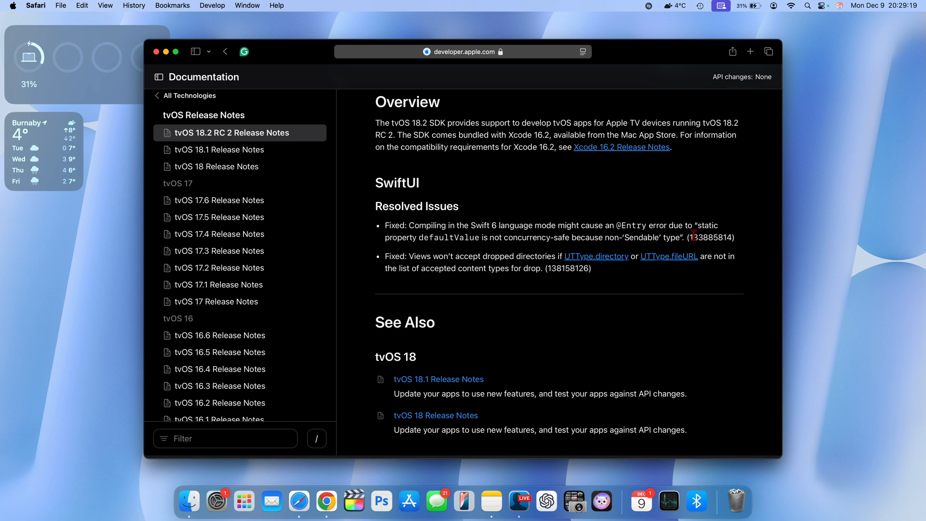
{"action": "scroll", "scroll_direction": "down", "scroll_amount": 3}
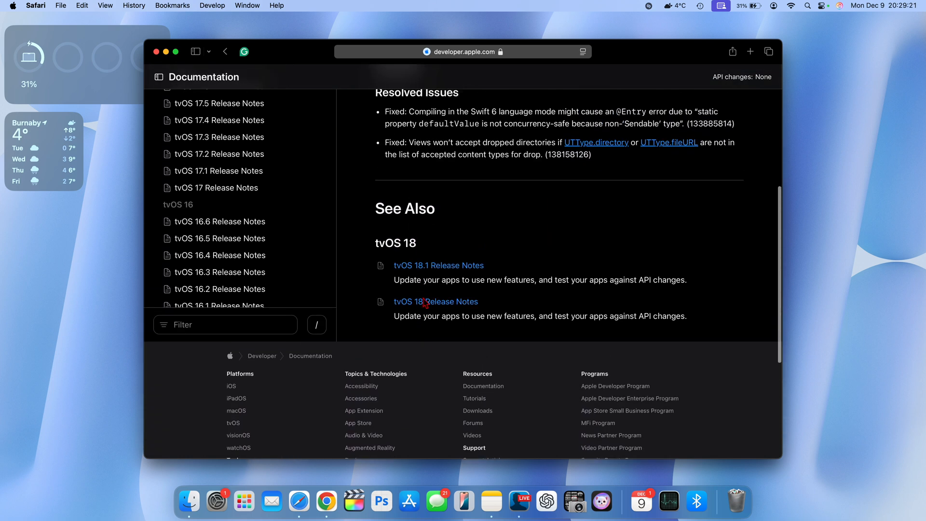
{"action": "scroll", "scroll_direction": "up", "scroll_amount": 3}
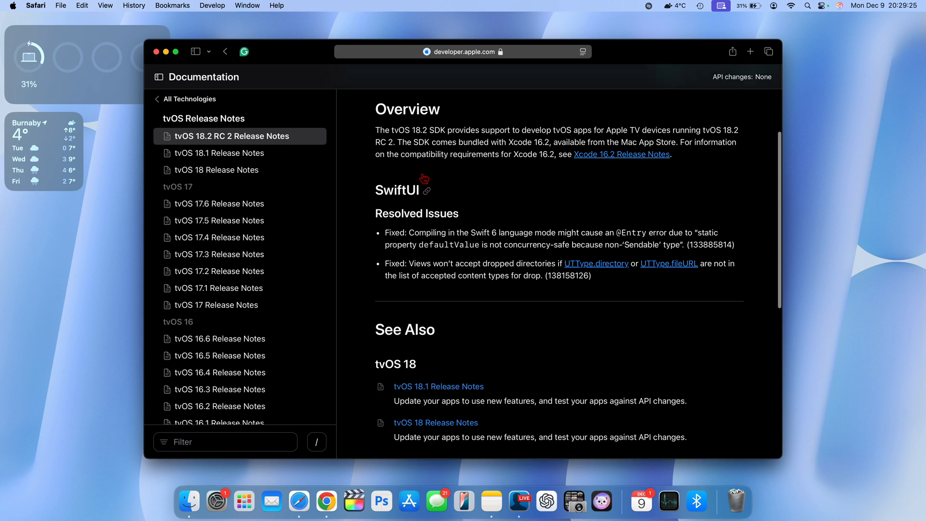
{"action": "scroll", "scroll_direction": "down", "scroll_amount": 3}
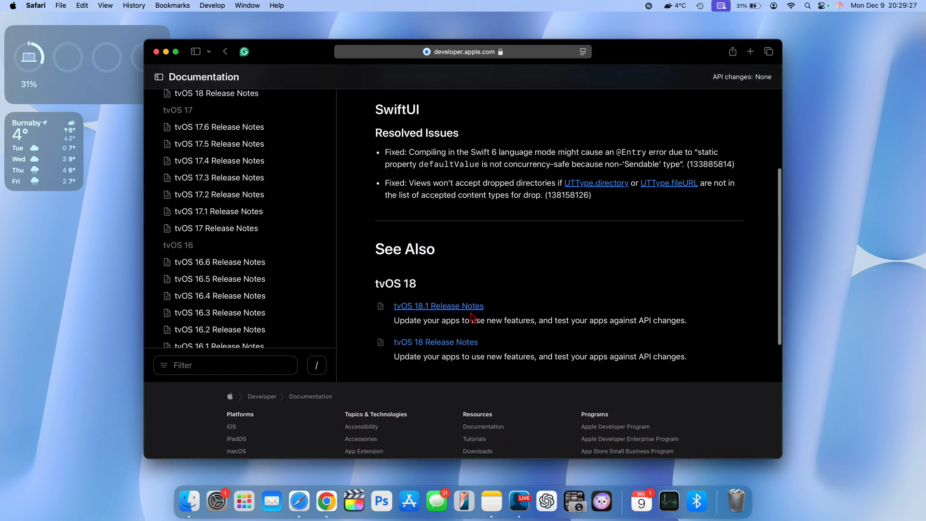
{"action": "left_click", "coordinate": [438, 305]}
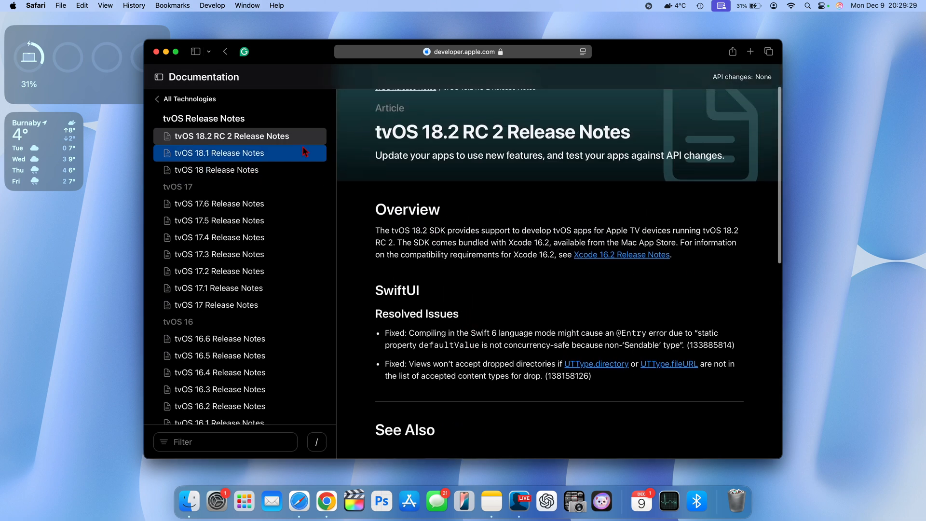
{"action": "left_click", "coordinate": [219, 153]}
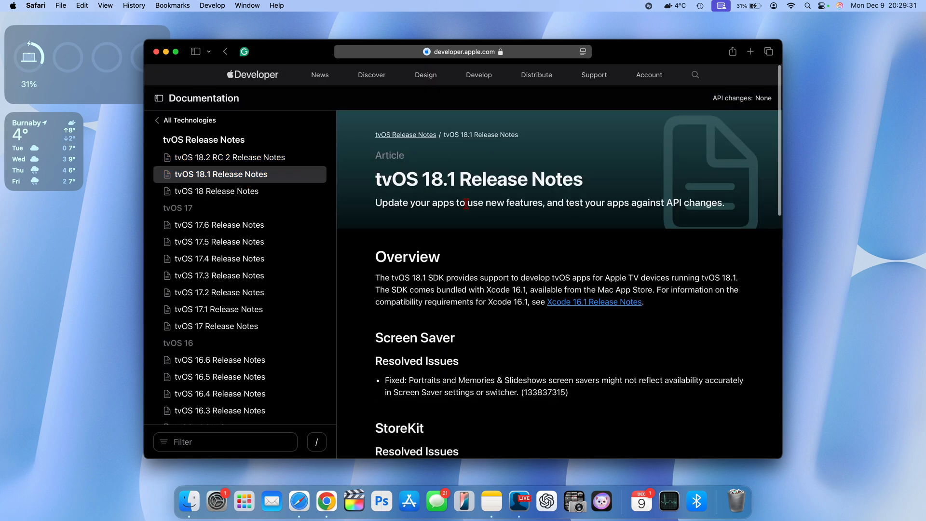
{"action": "scroll", "scroll_direction": "down", "scroll_amount": 3}
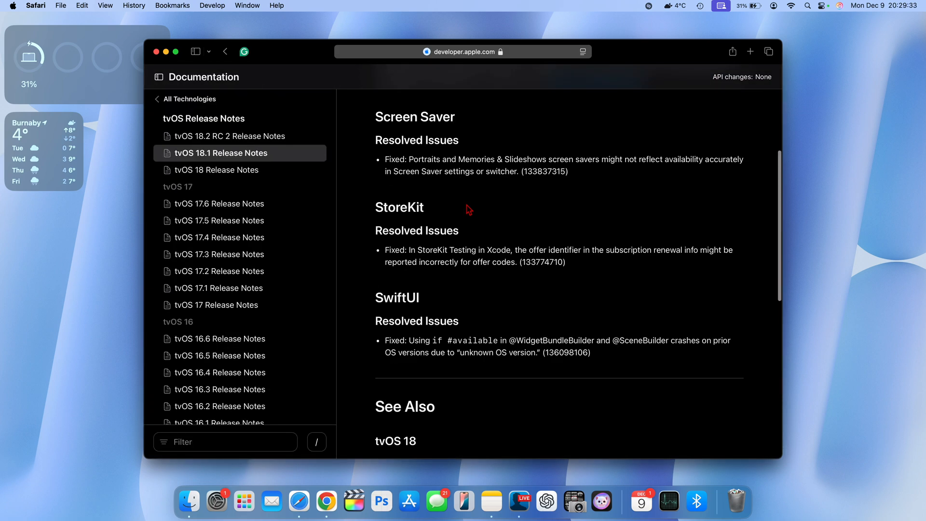
{"action": "scroll", "scroll_direction": "up", "scroll_amount": 3}
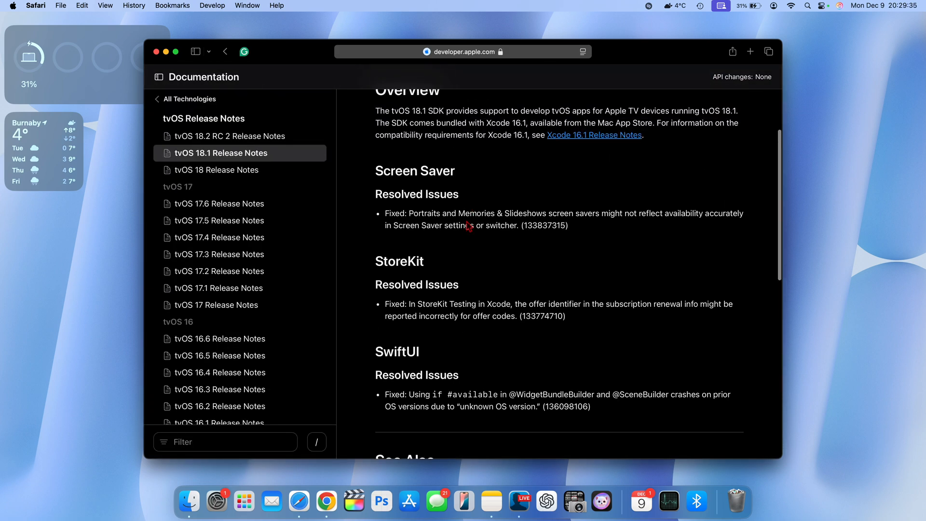
{"action": "mouse_move", "coordinate": [422, 356]}
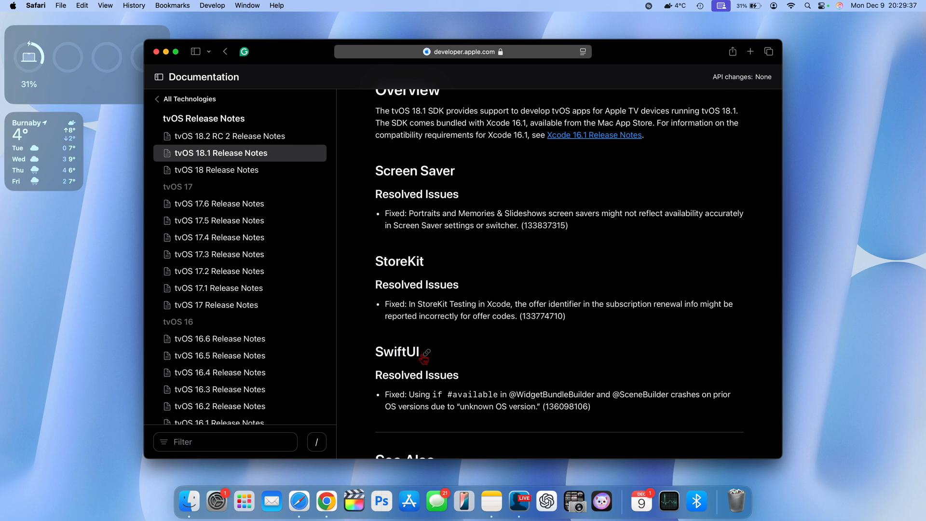
{"action": "scroll", "scroll_direction": "up", "scroll_amount": 3}
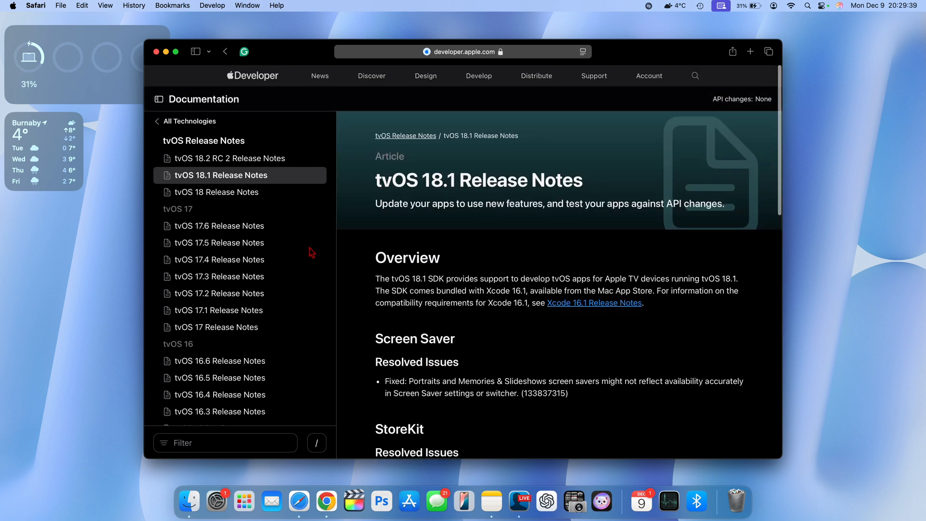
{"action": "left_click", "coordinate": [216, 192]}
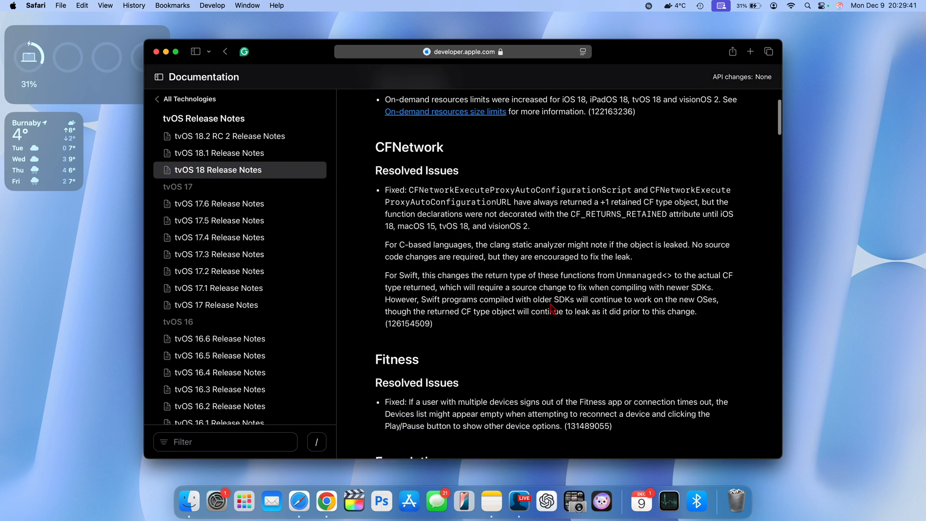
{"action": "left_click", "coordinate": [219, 153]}
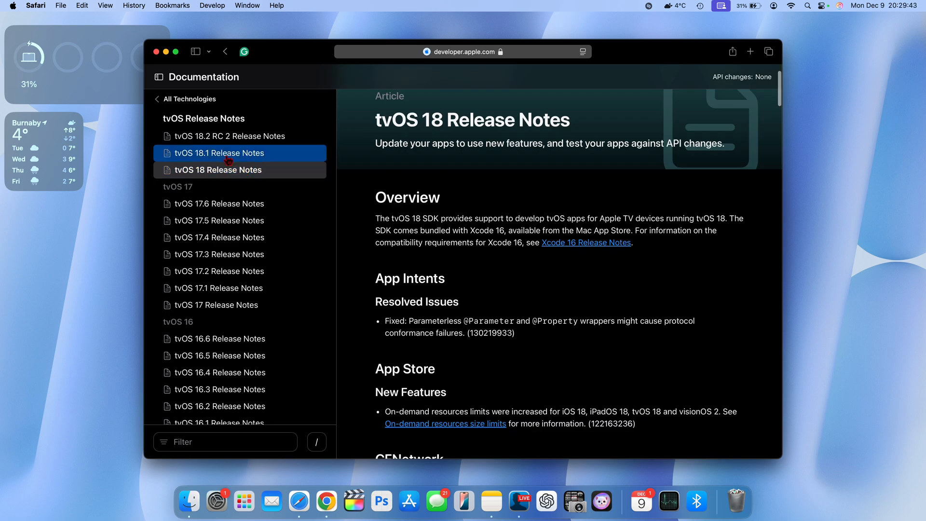
{"action": "left_click", "coordinate": [219, 152]}
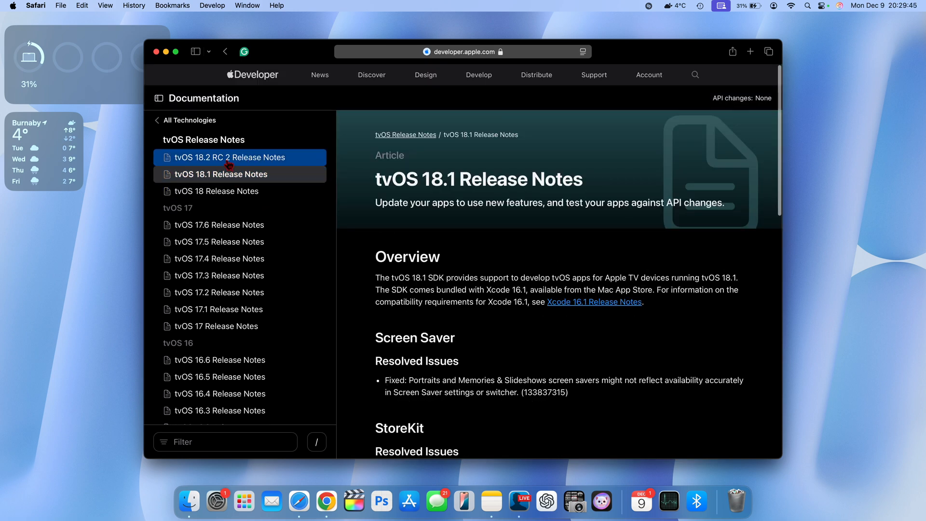
{"action": "left_click", "coordinate": [230, 157]}
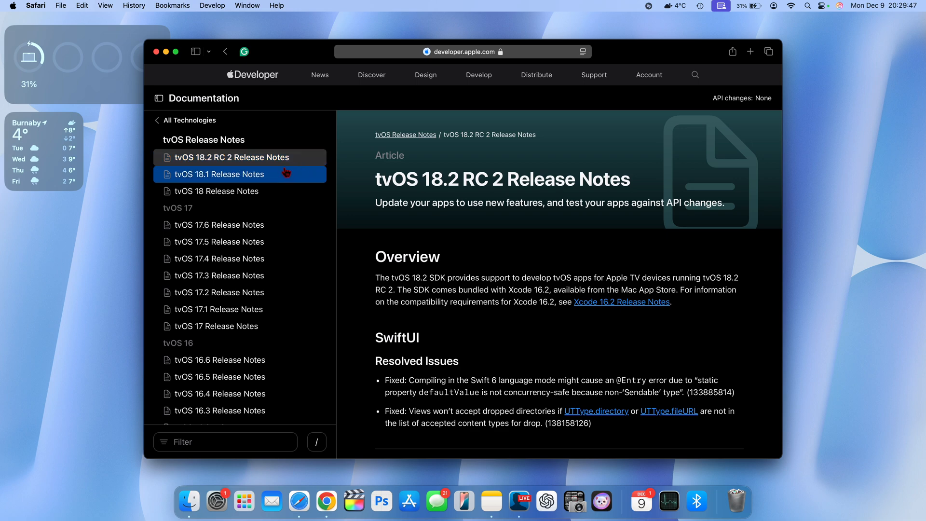
{"action": "scroll", "scroll_direction": "down", "scroll_amount": 3}
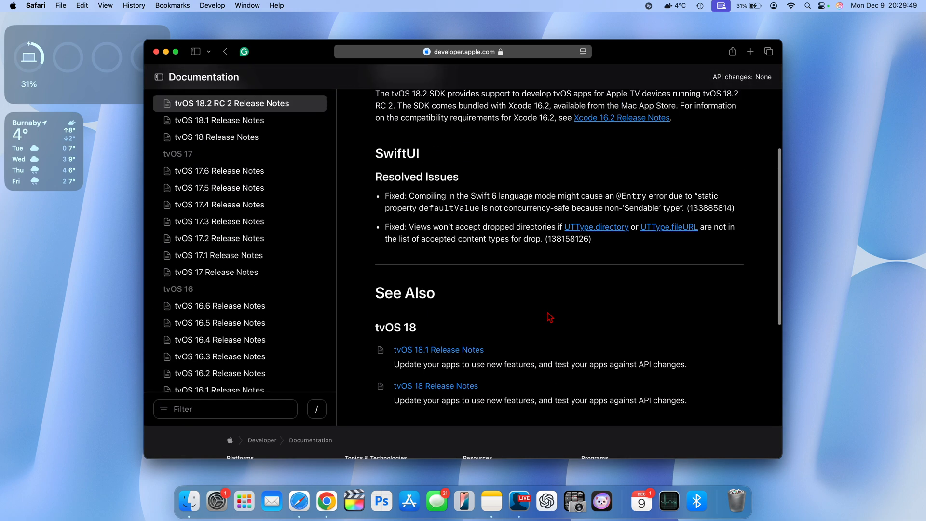
{"action": "scroll", "scroll_direction": "up", "scroll_amount": 3}
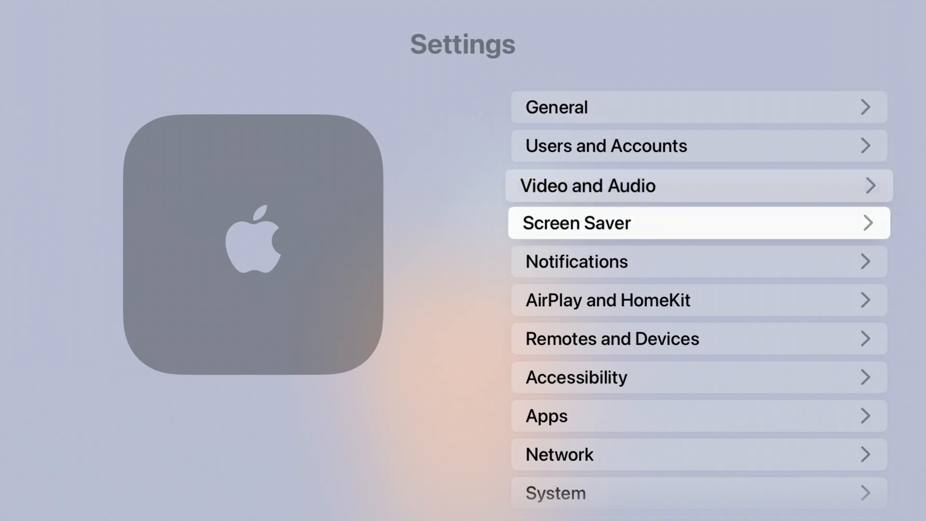
View the What's New overview of the latest Apple TV features and continue past it
{"action": "left_click", "coordinate": [554, 493]}
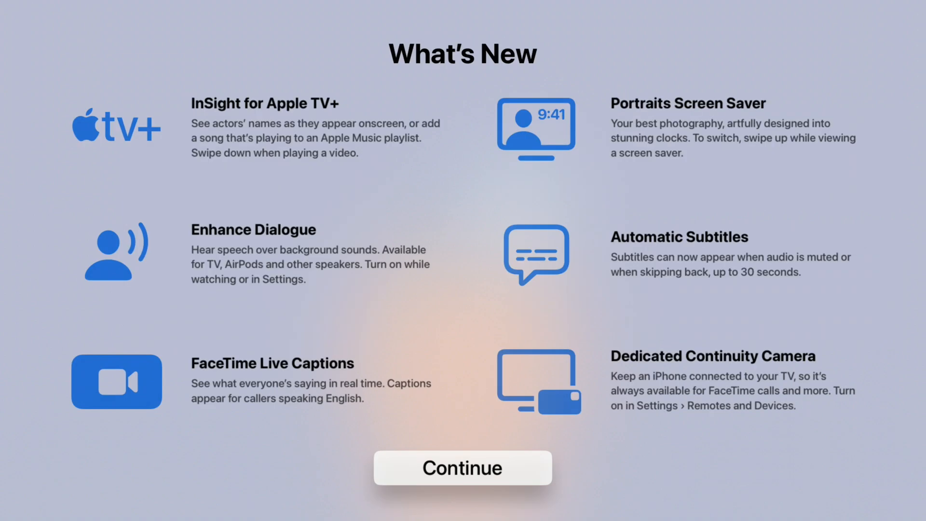
{"action": "left_click", "coordinate": [461, 466]}
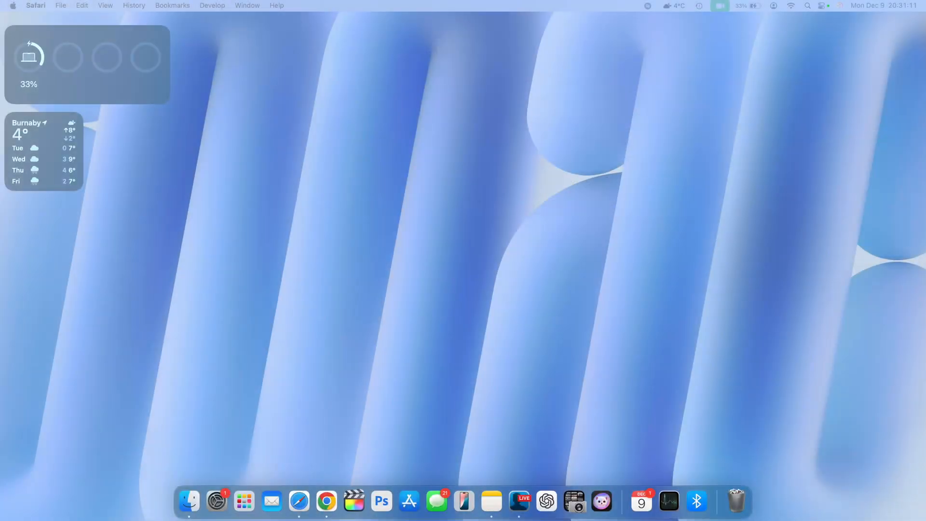
{"action": "mouse_move", "coordinate": [650, 484]}
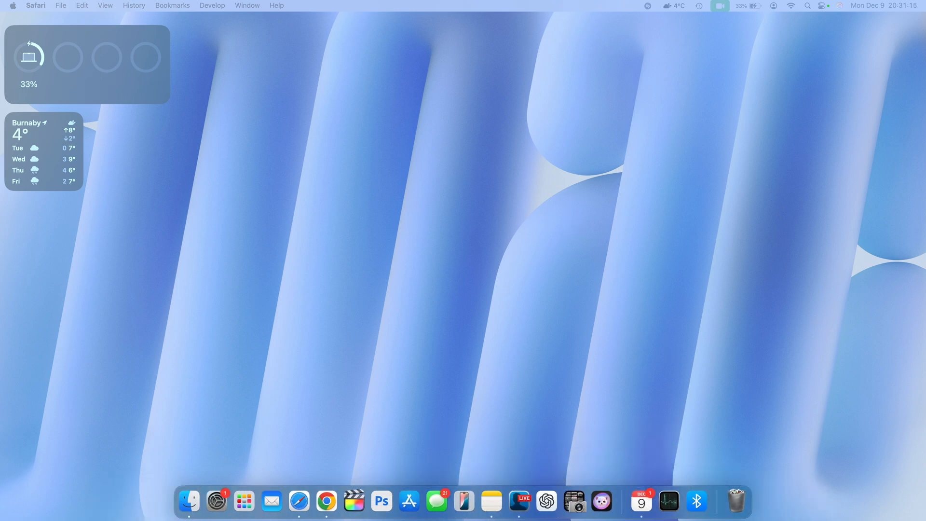
Launch Calendar from the Dock, showing December 2024 with today highlighted
{"action": "left_click", "coordinate": [640, 502]}
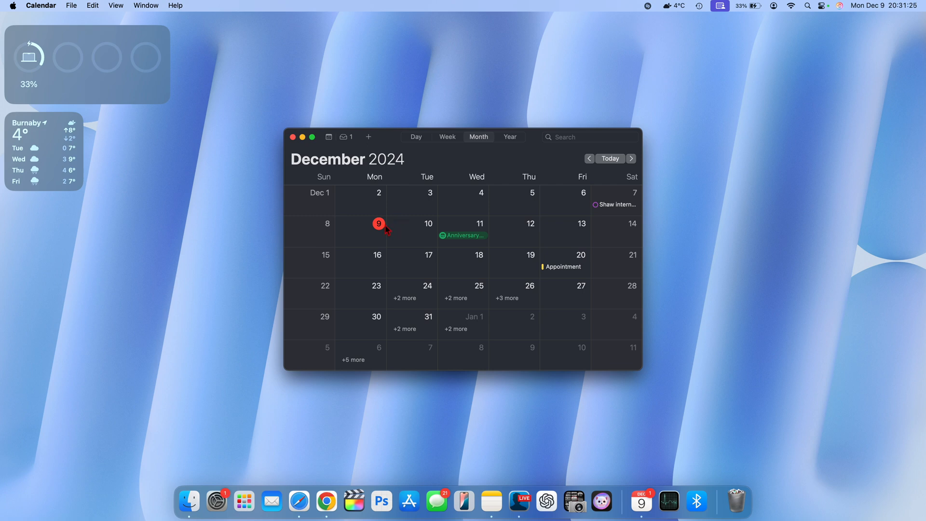
{"action": "mouse_move", "coordinate": [398, 233]}
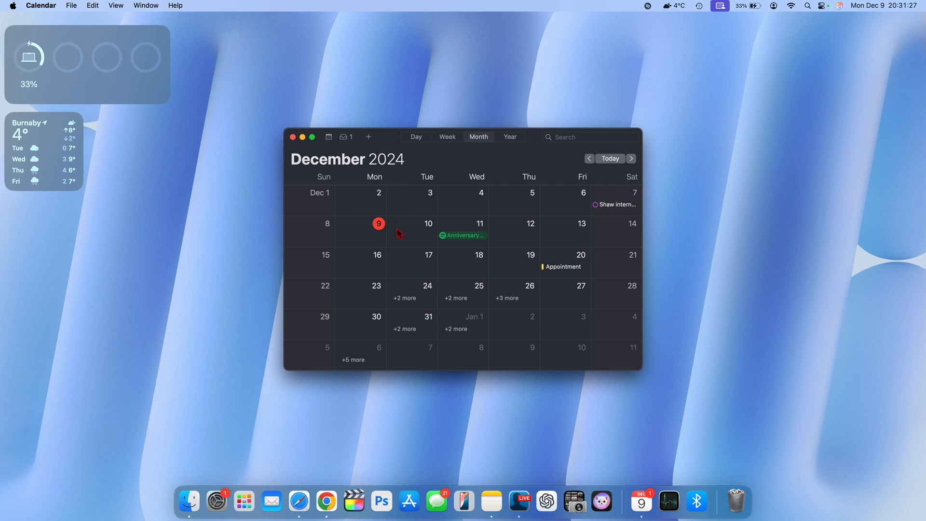
{"action": "mouse_move", "coordinate": [379, 228]}
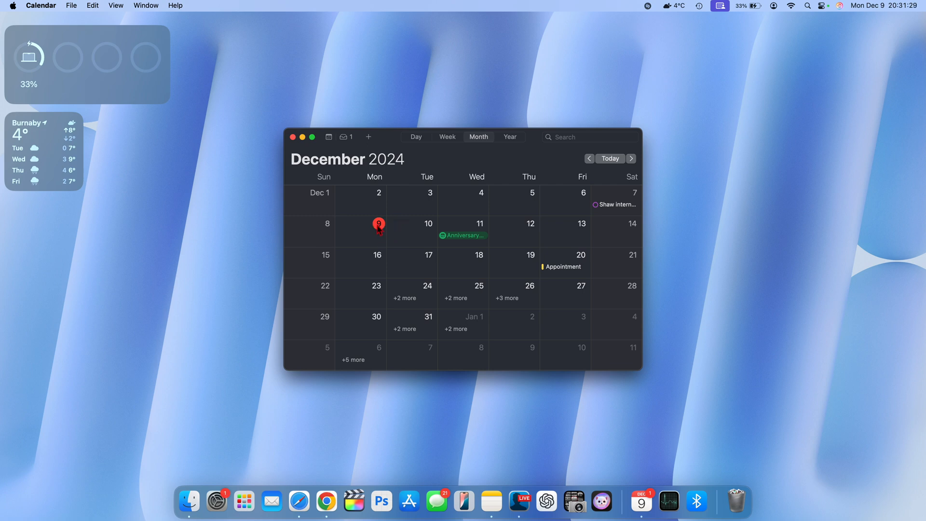
{"action": "mouse_move", "coordinate": [387, 233]}
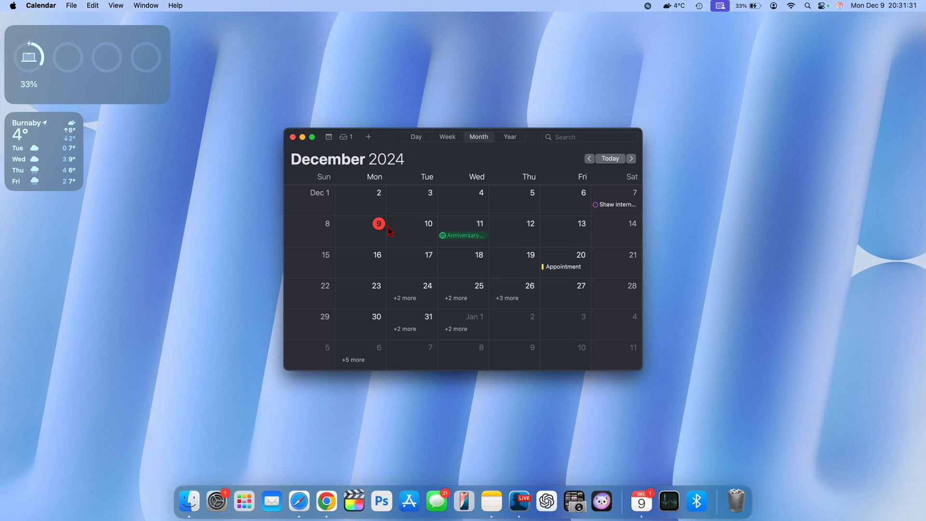
{"action": "mouse_move", "coordinate": [396, 230]}
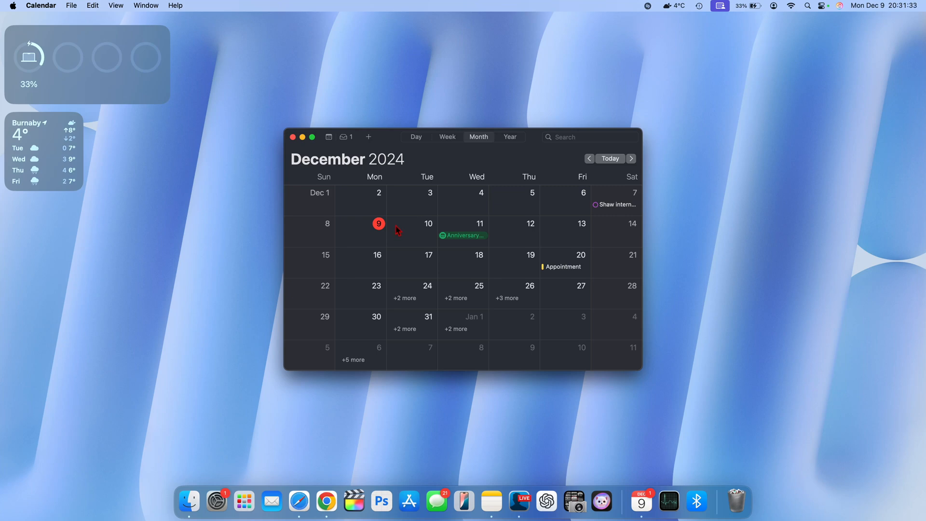
{"action": "mouse_move", "coordinate": [415, 239]}
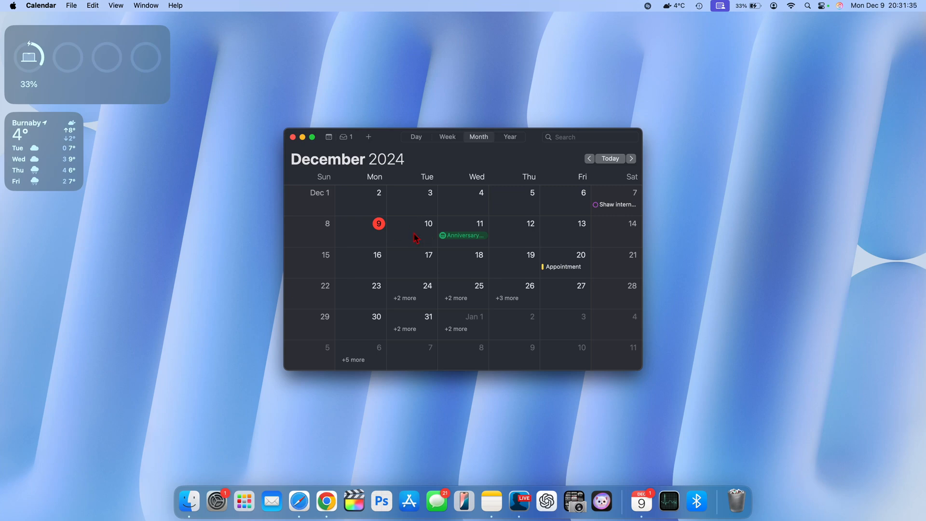
{"action": "mouse_move", "coordinate": [387, 235]}
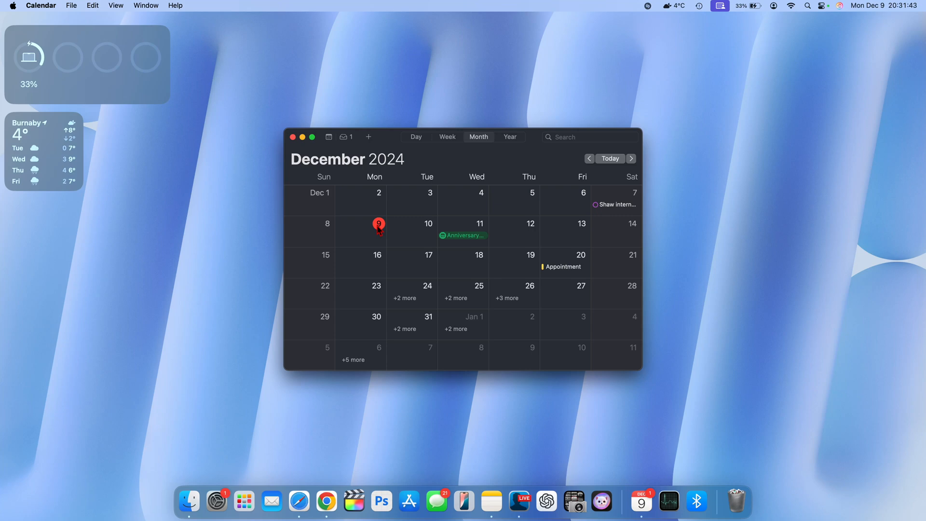
{"action": "mouse_move", "coordinate": [427, 228]}
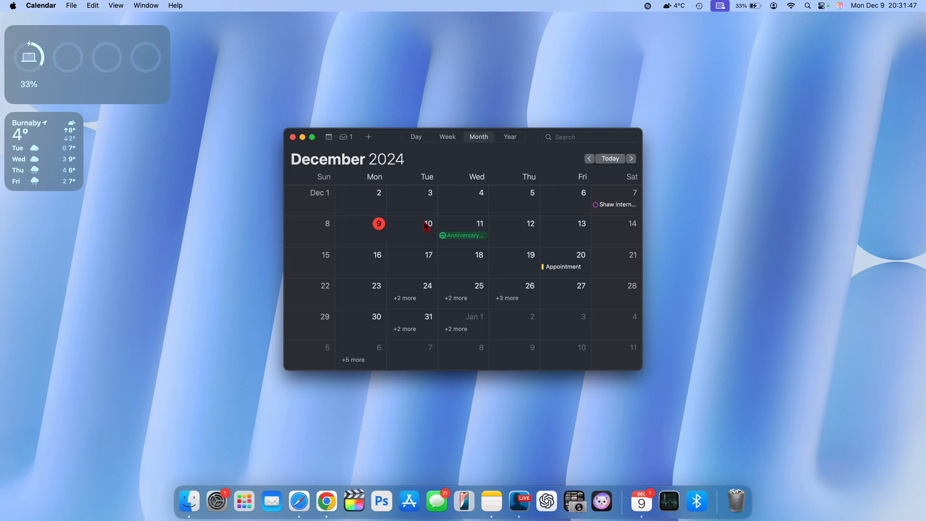
{"action": "mouse_move", "coordinate": [430, 233]}
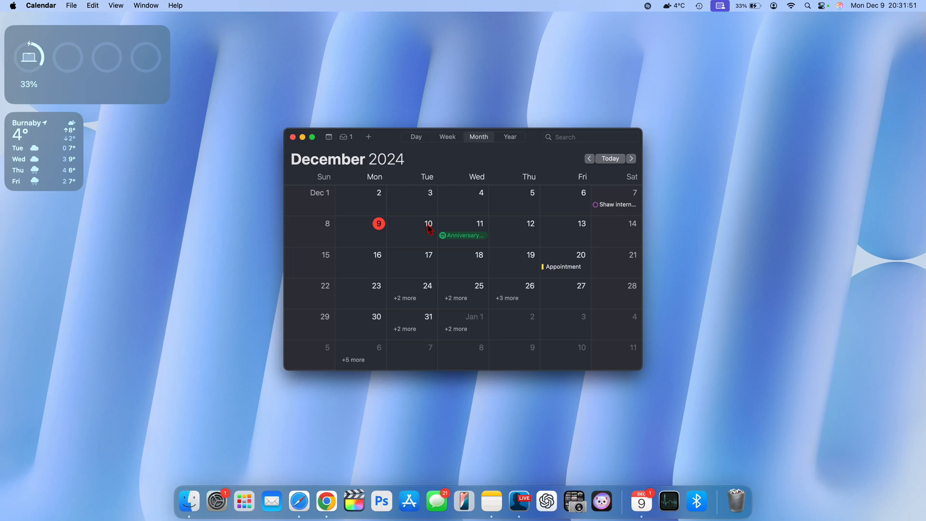
{"action": "mouse_move", "coordinate": [535, 231]}
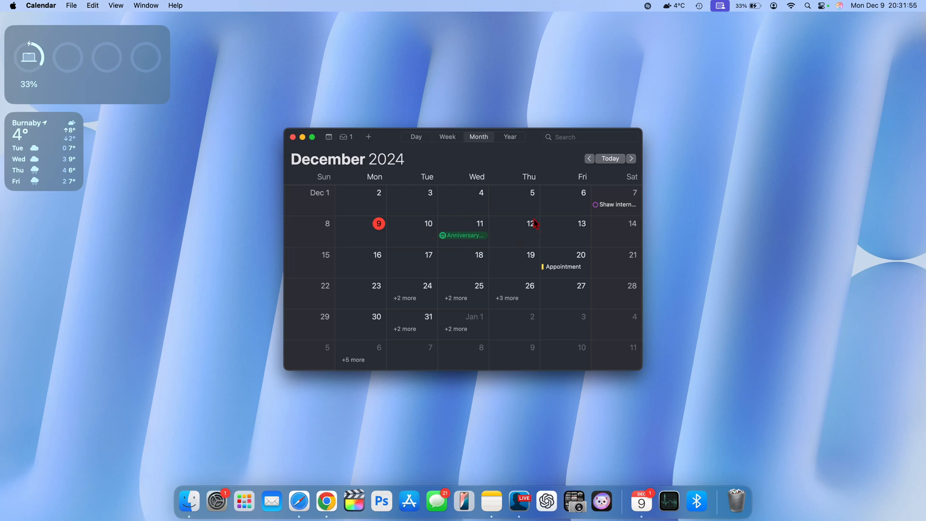
{"action": "mouse_move", "coordinate": [436, 230]}
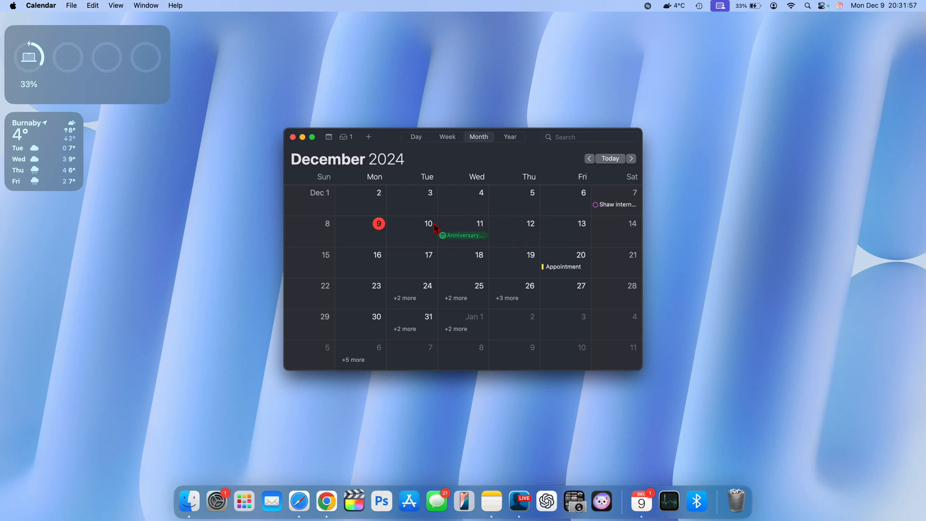
{"action": "mouse_move", "coordinate": [529, 217]}
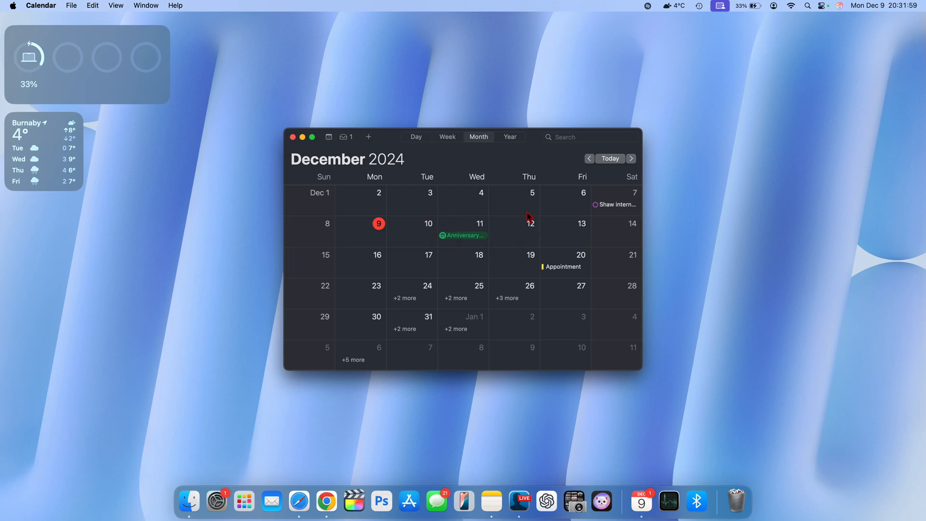
{"action": "mouse_move", "coordinate": [374, 266]}
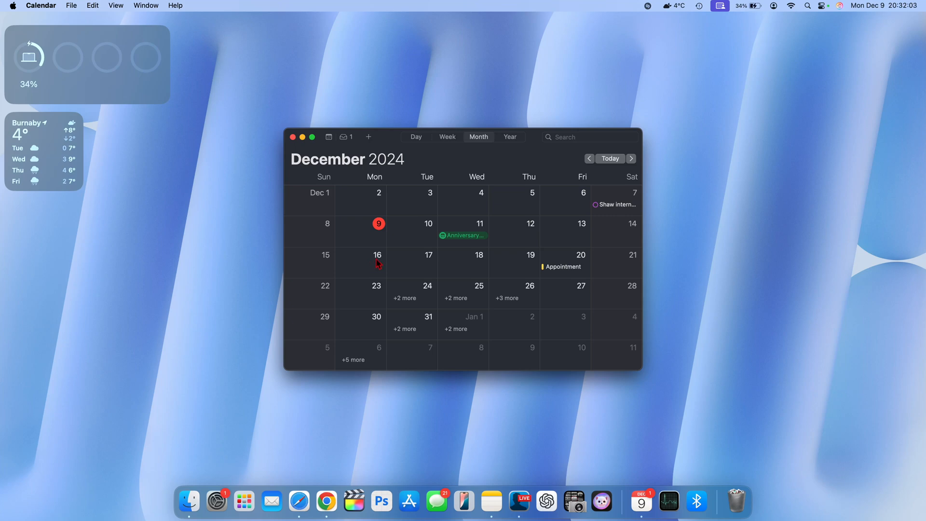
{"action": "mouse_move", "coordinate": [387, 265]}
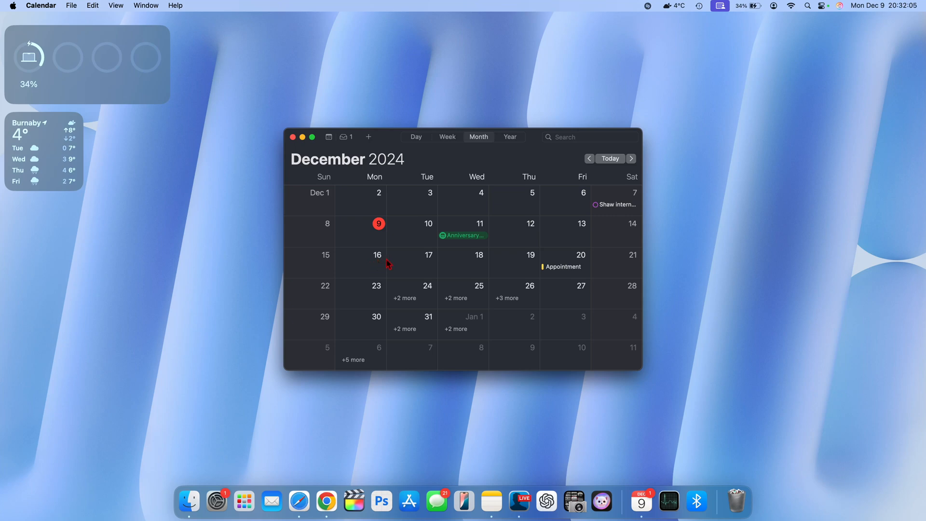
{"action": "mouse_move", "coordinate": [422, 254]}
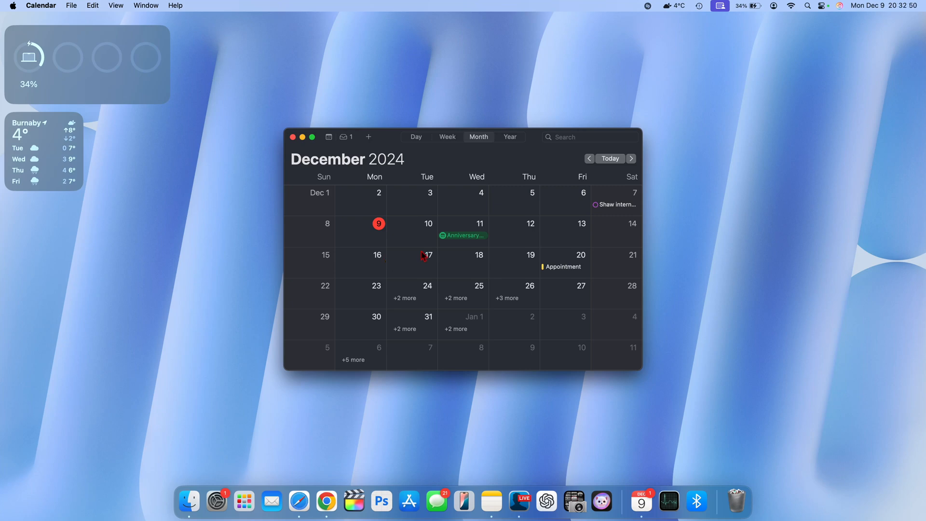
{"action": "mouse_move", "coordinate": [427, 259]}
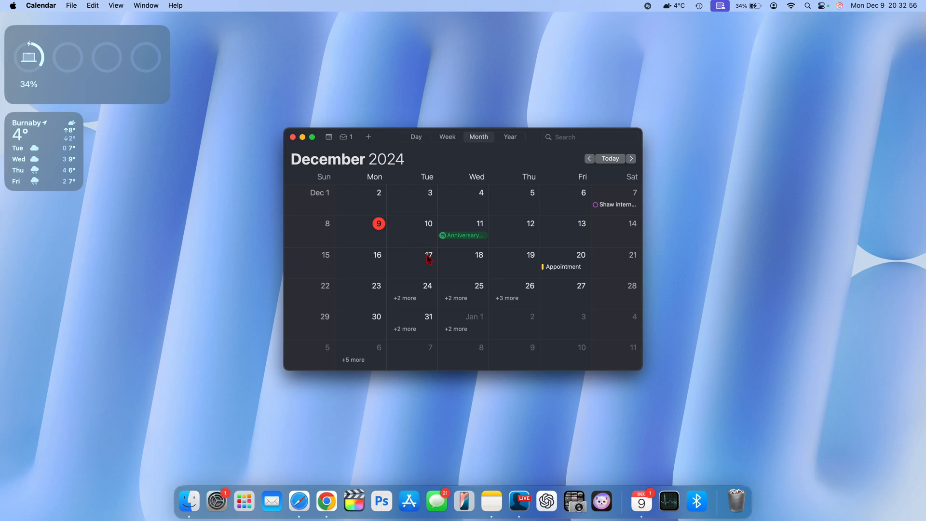
{"action": "mouse_move", "coordinate": [494, 266]}
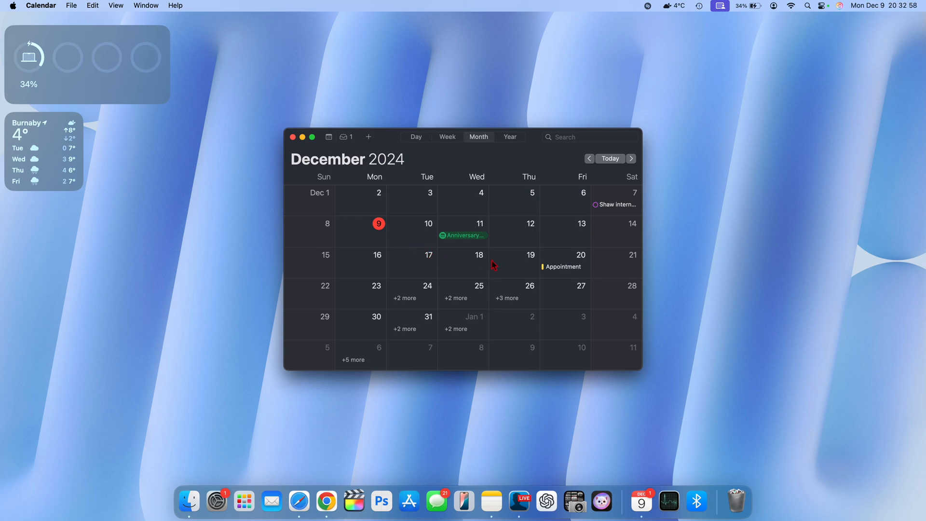
{"action": "mouse_move", "coordinate": [534, 262]}
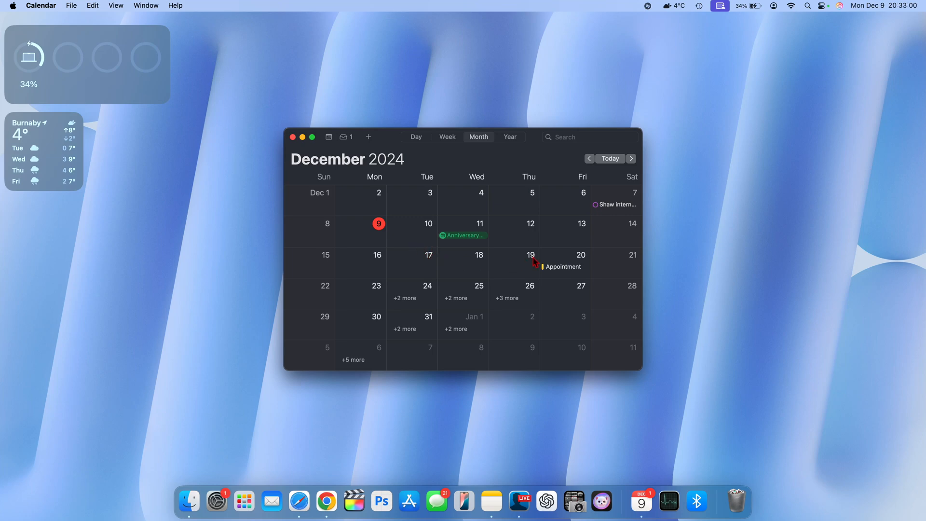
{"action": "mouse_move", "coordinate": [376, 291]}
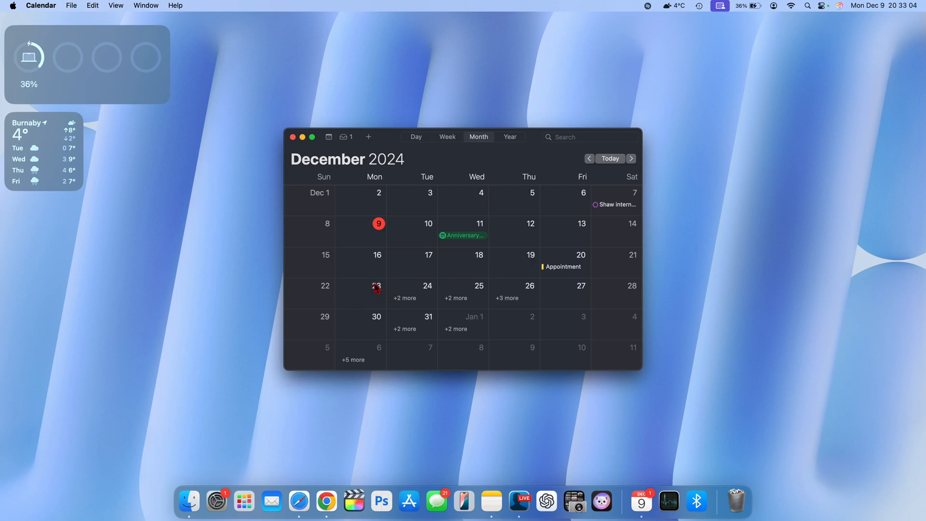
{"action": "mouse_move", "coordinate": [427, 291]}
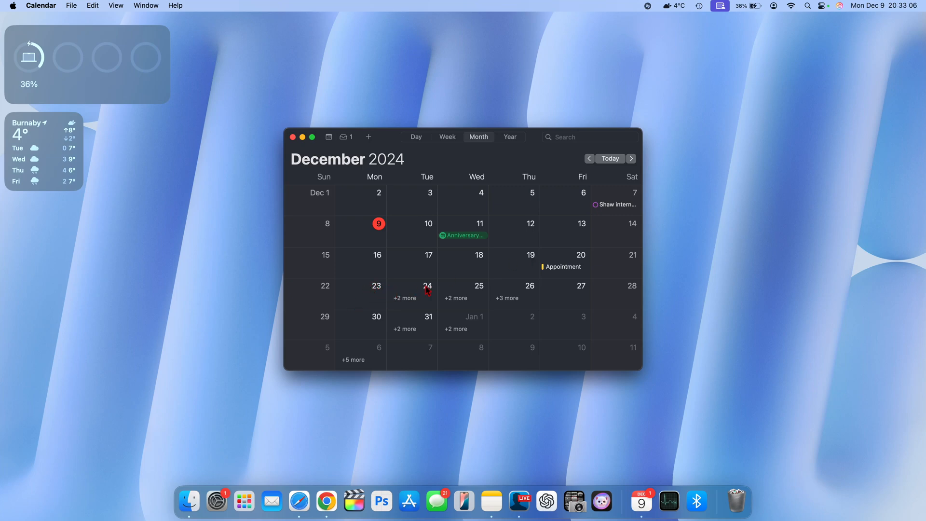
{"action": "mouse_move", "coordinate": [378, 299]}
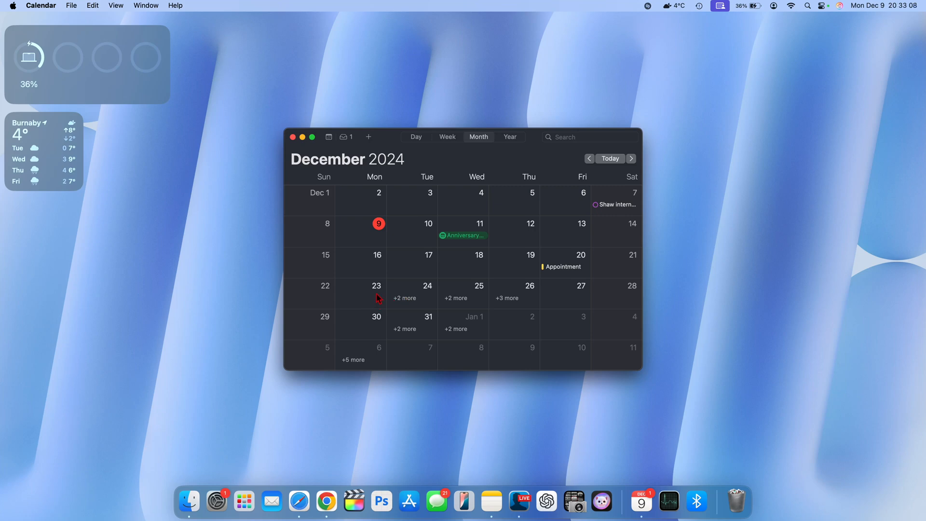
{"action": "mouse_move", "coordinate": [379, 325]}
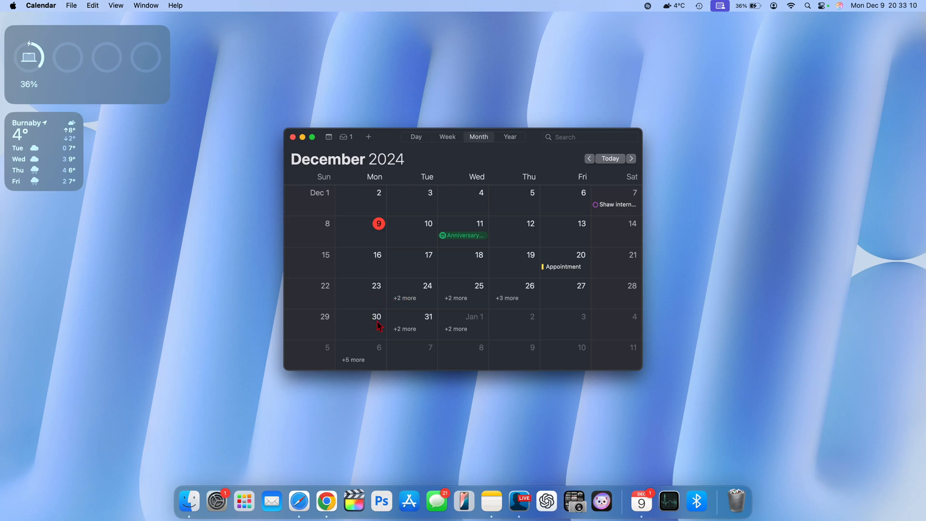
Advance the Month view to January 2025, showing Inauguration Day and Lunar New Year
{"action": "scroll", "scroll_direction": "down", "scroll_amount": 3}
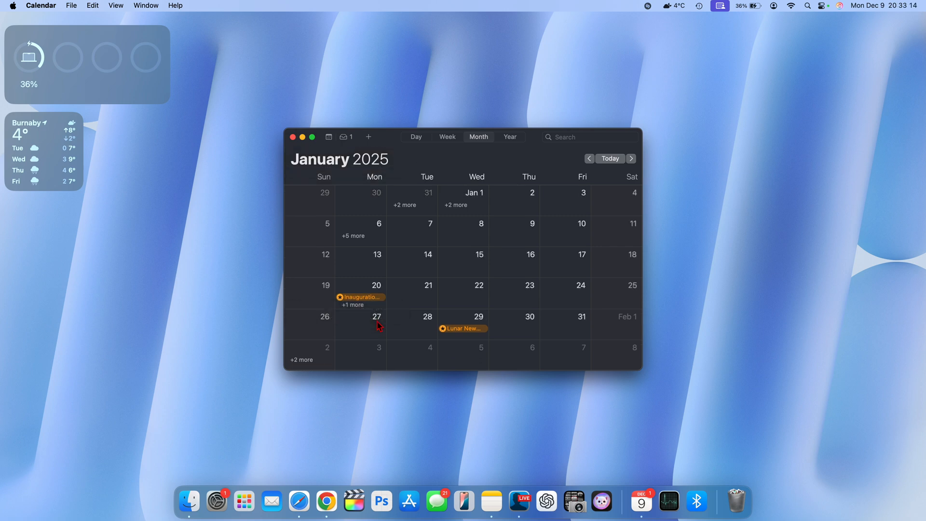
{"action": "mouse_move", "coordinate": [380, 220]}
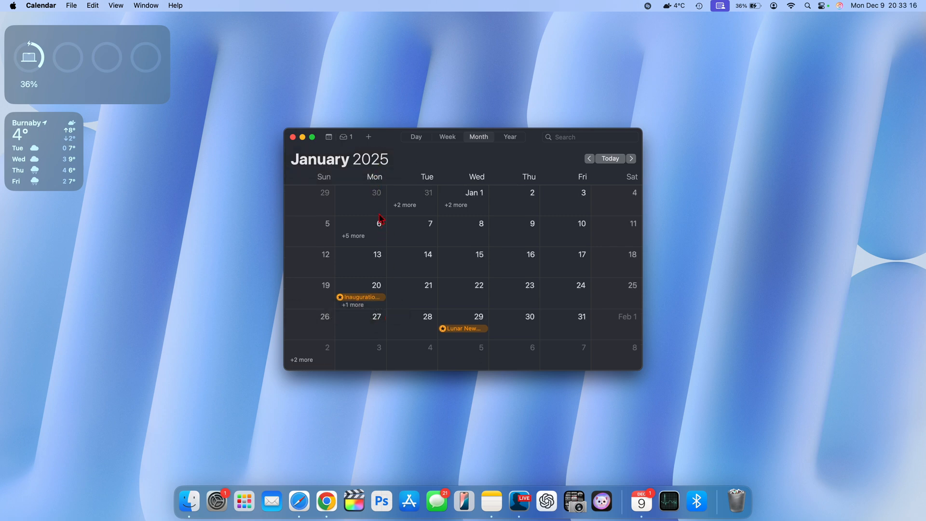
{"action": "mouse_move", "coordinate": [378, 234]}
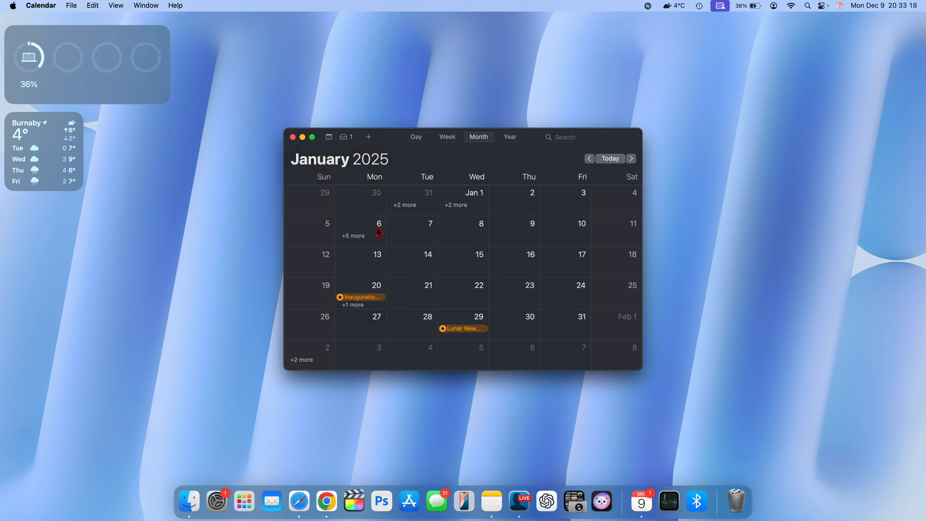
{"action": "mouse_move", "coordinate": [373, 248]}
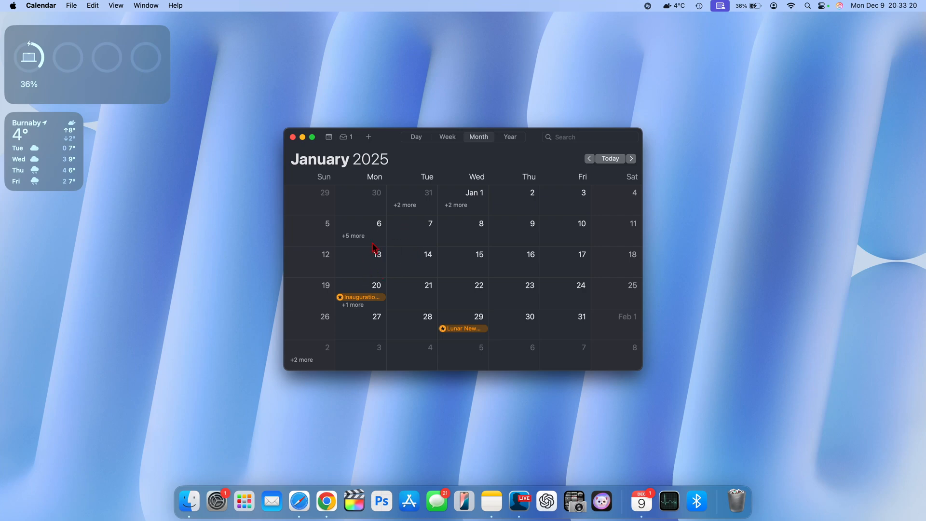
{"action": "mouse_move", "coordinate": [385, 265]}
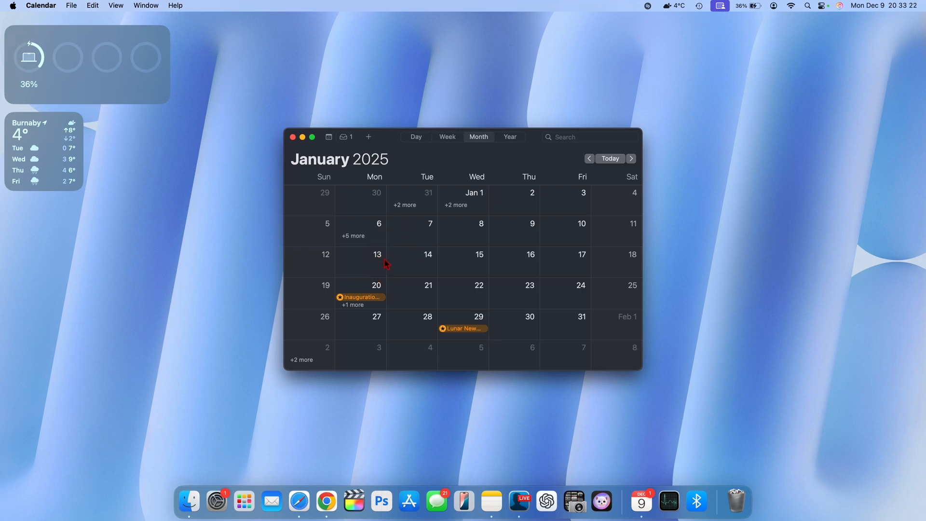
{"action": "mouse_move", "coordinate": [393, 221]}
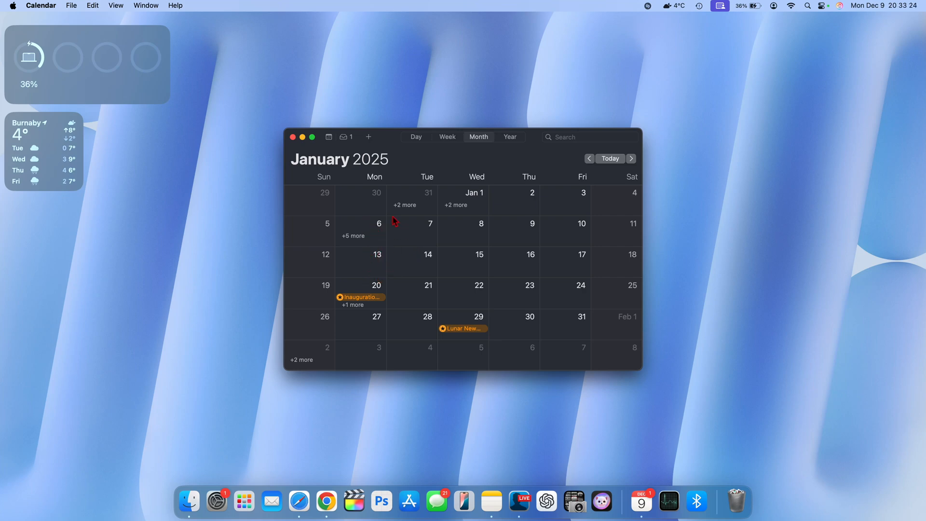
{"action": "mouse_move", "coordinate": [383, 237]}
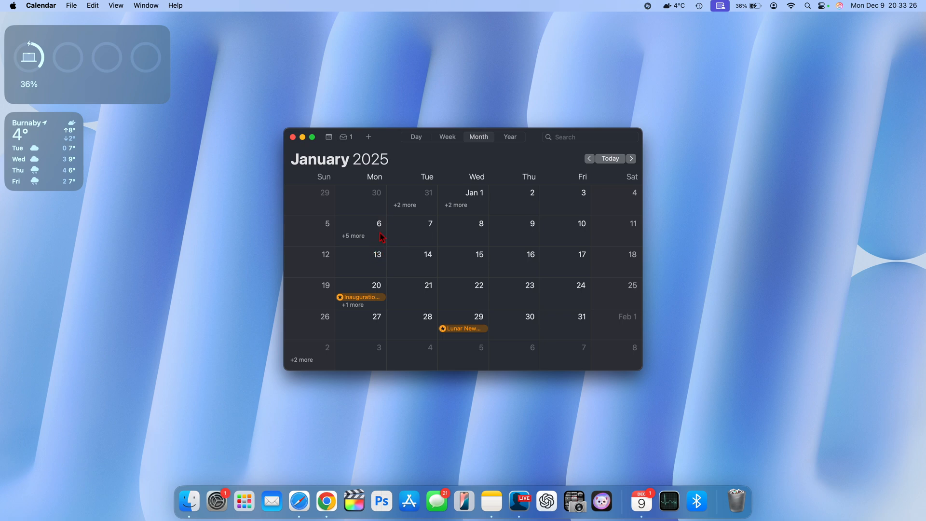
{"action": "left_click", "coordinate": [588, 158]}
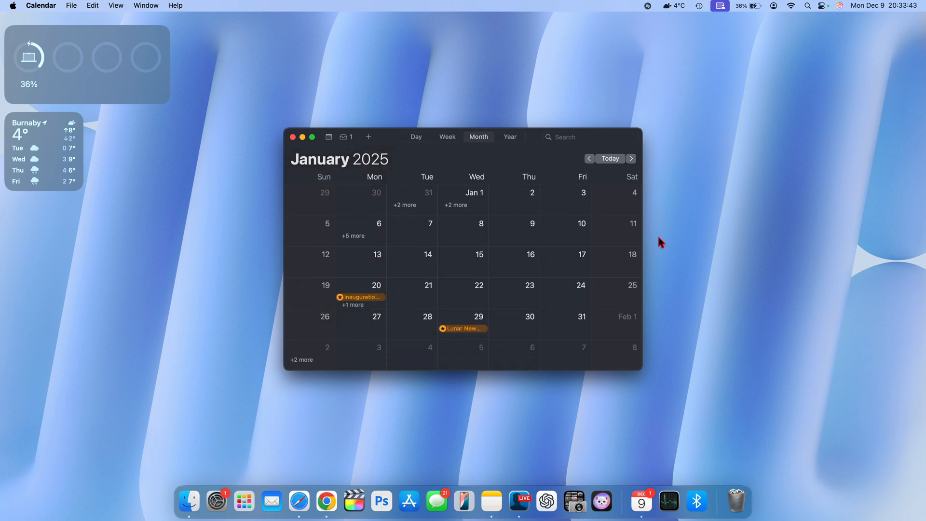
{"action": "mouse_move", "coordinate": [531, 188]}
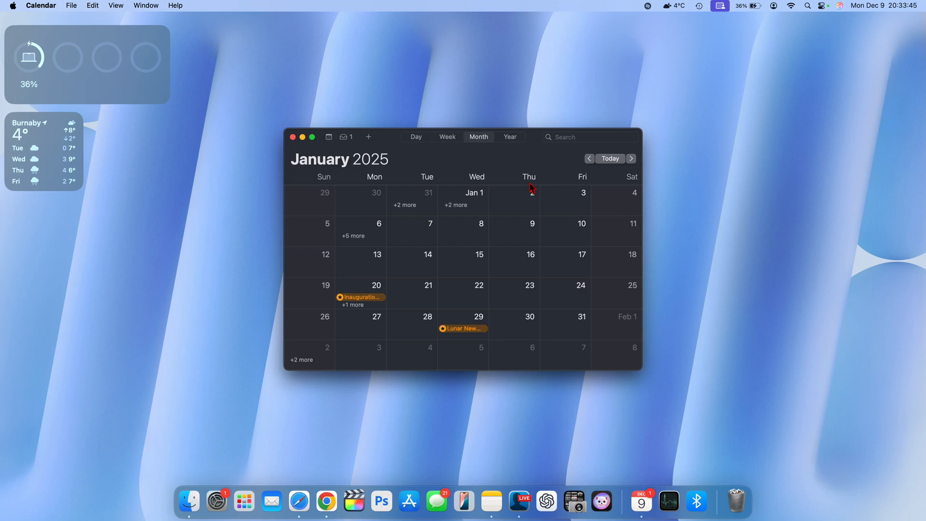
{"action": "mouse_move", "coordinate": [531, 189]}
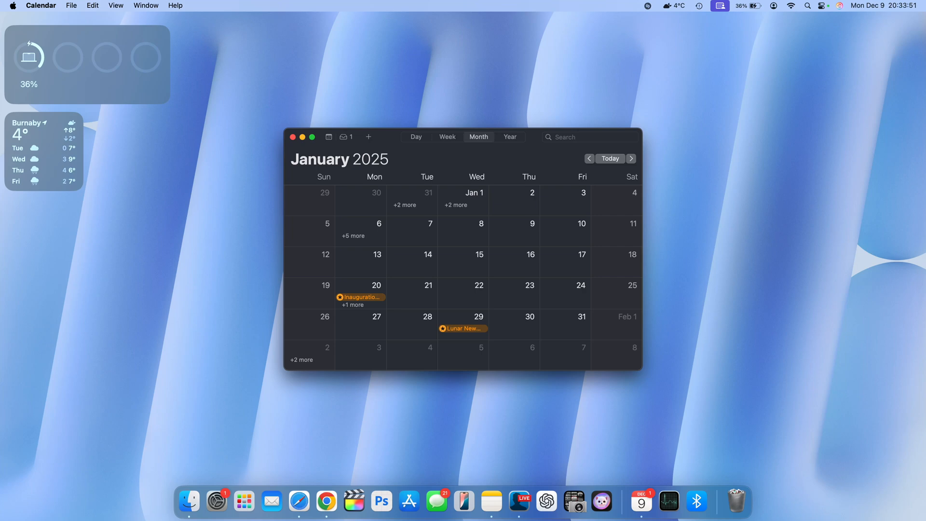
{"action": "mouse_move", "coordinate": [670, 190]}
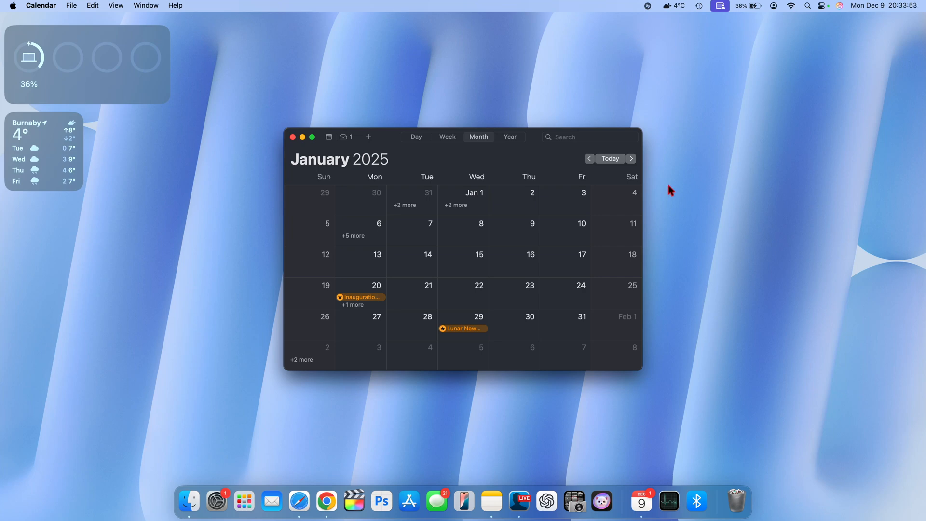
{"action": "mouse_move", "coordinate": [508, 263]}
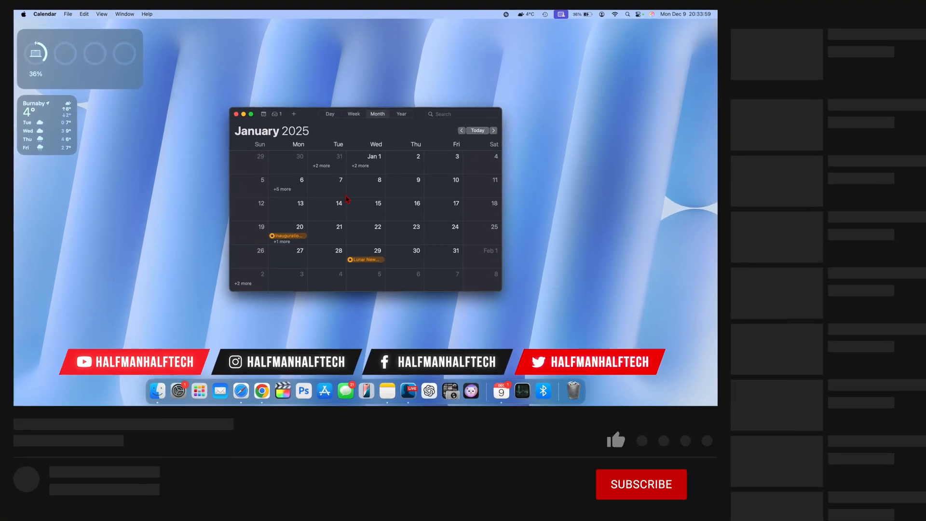
{"action": "left_click", "coordinate": [589, 422]}
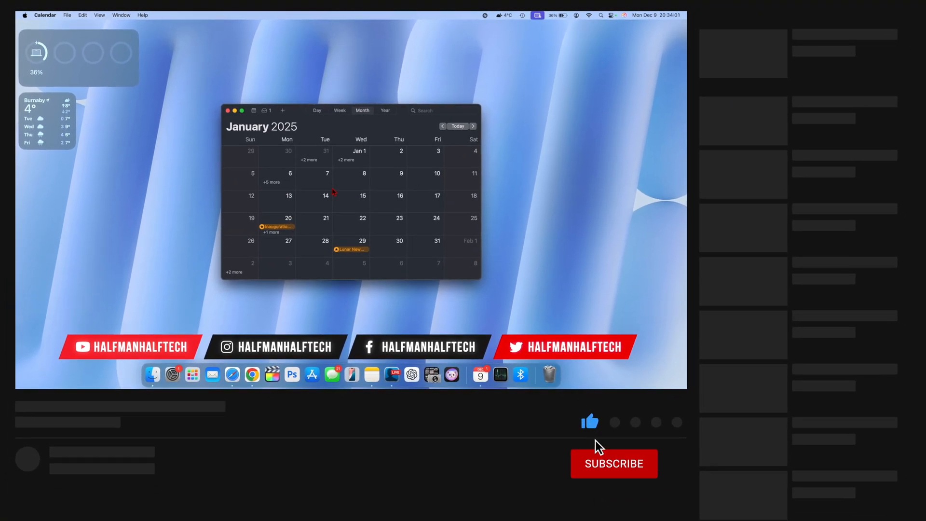
{"action": "left_click", "coordinate": [613, 464]}
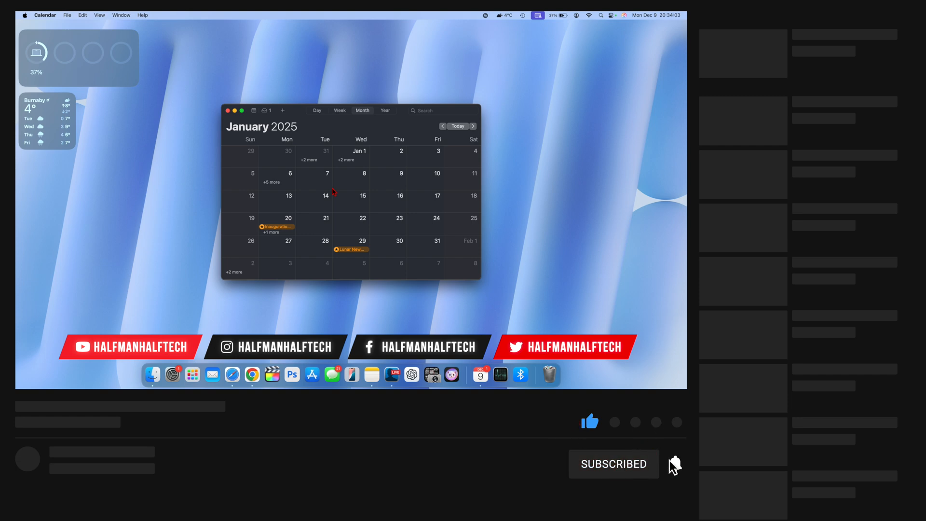
{"action": "left_click", "coordinate": [675, 464]}
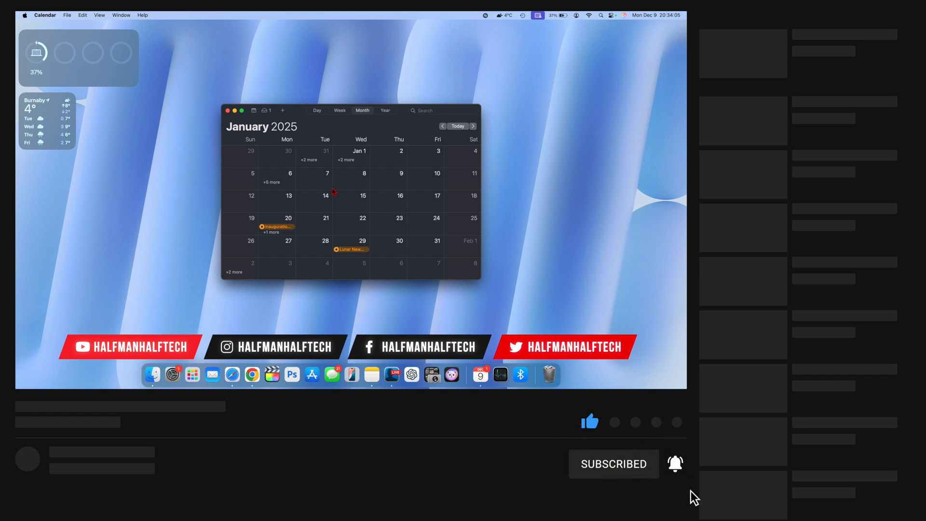